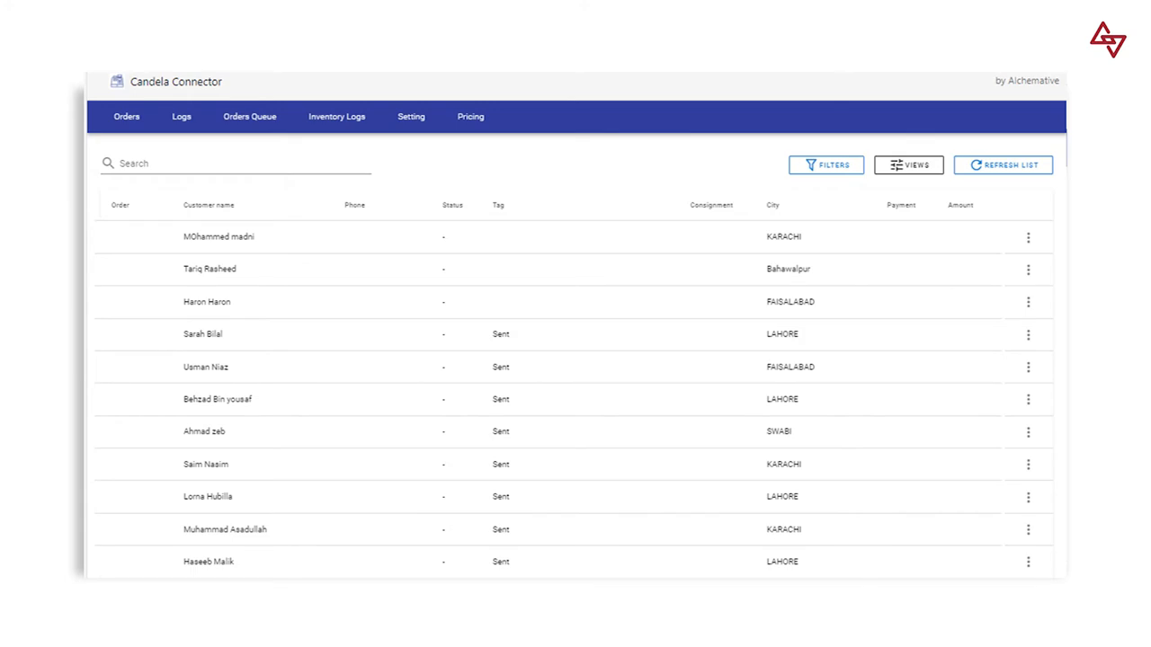
- View the Logs and Orders Queue tabs, ending on Inventory Logs with two Shopify syncs
{"action": "left_click", "coordinate": [181, 116]}
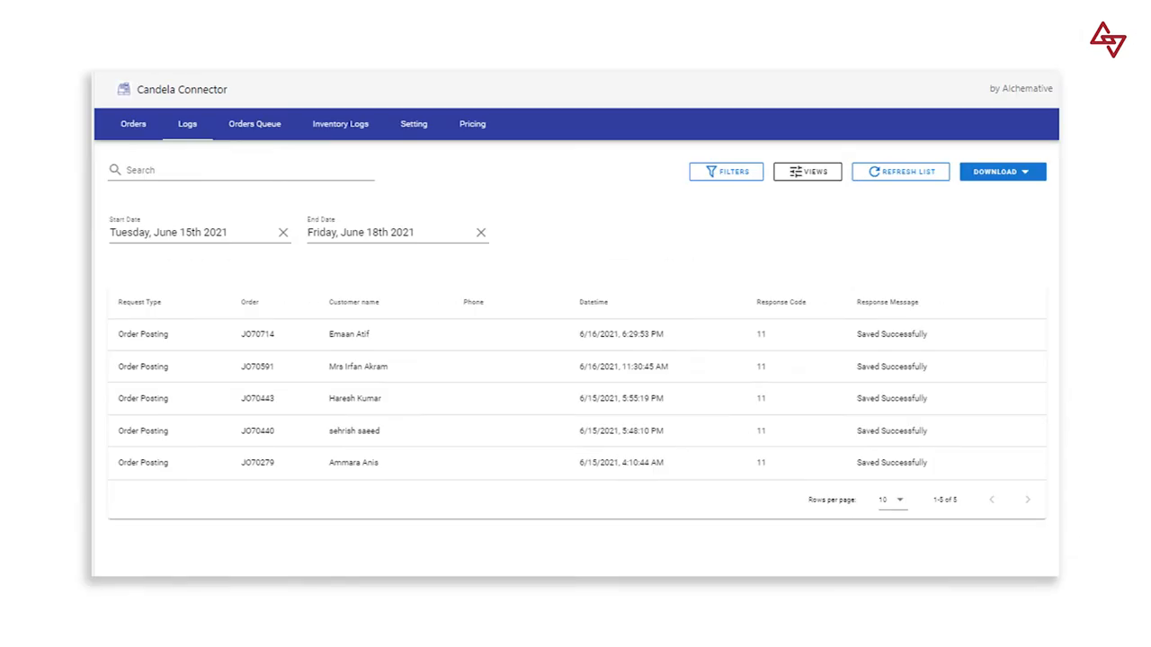
{"action": "left_click", "coordinate": [255, 124]}
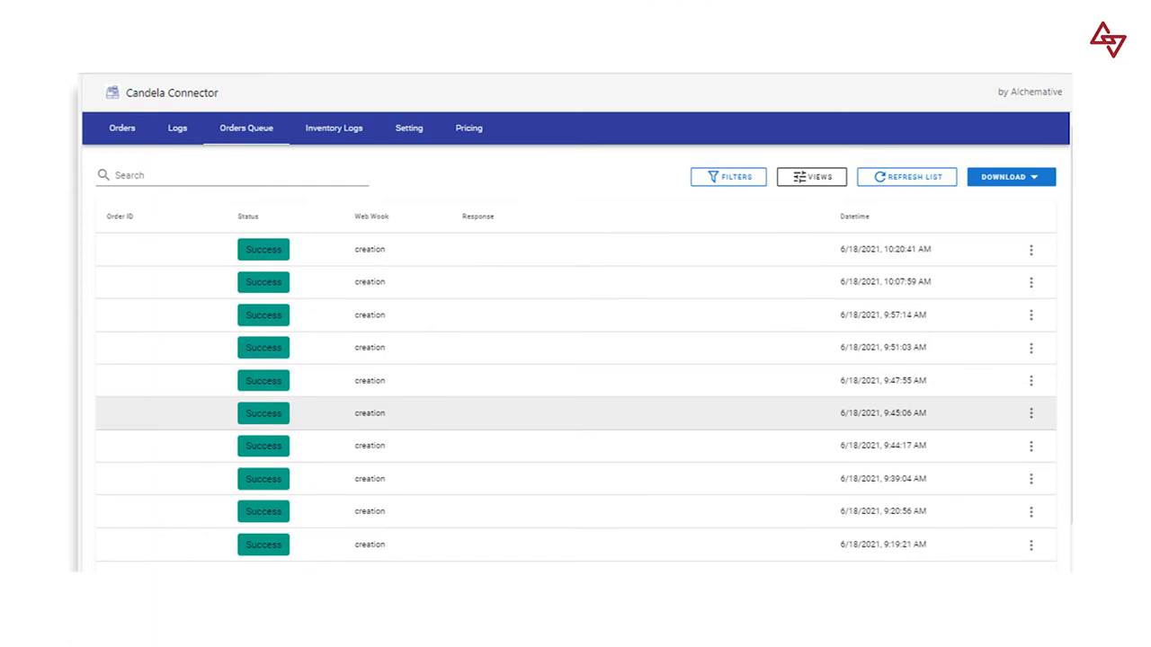
{"action": "left_click", "coordinate": [333, 128]}
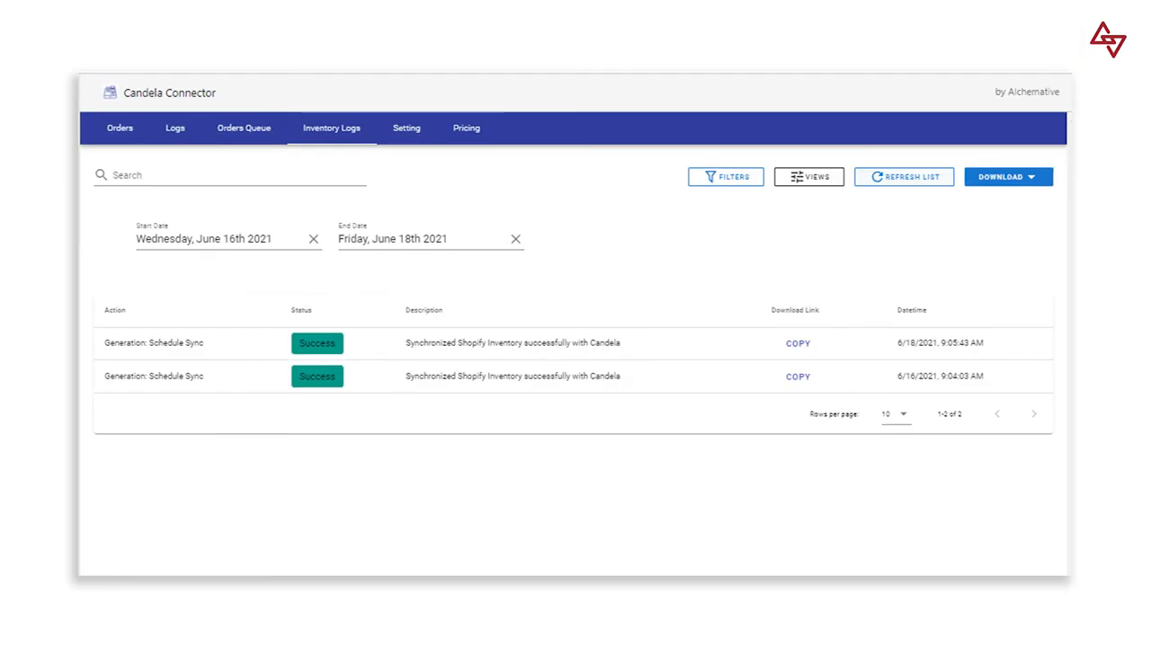